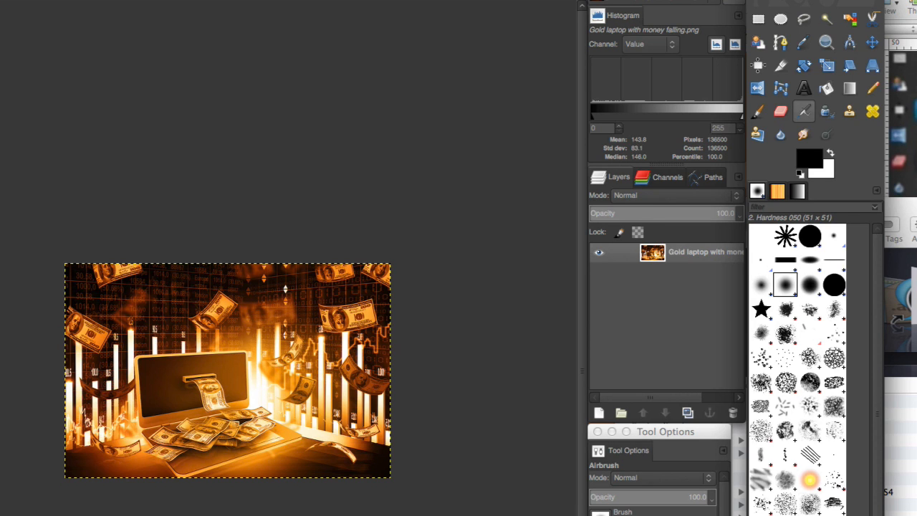
{"action": "mouse_move", "coordinate": [708, 72]}
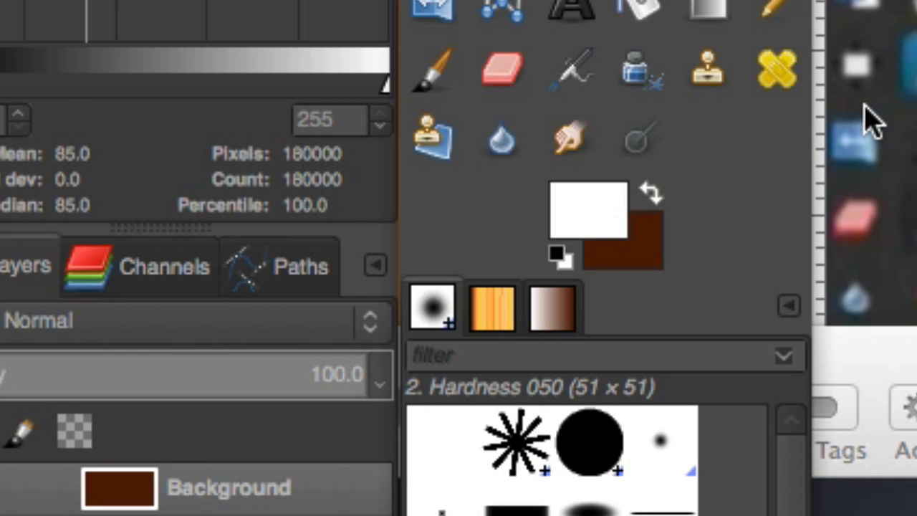
{"action": "mouse_move", "coordinate": [874, 129]}
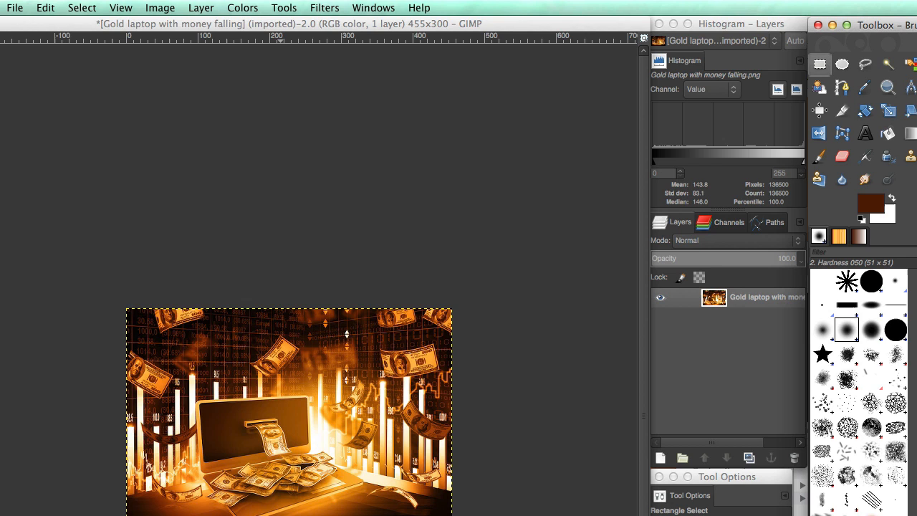
Create a new 600 × 300 pixel image from File > New.
{"action": "left_click", "coordinate": [14, 8]}
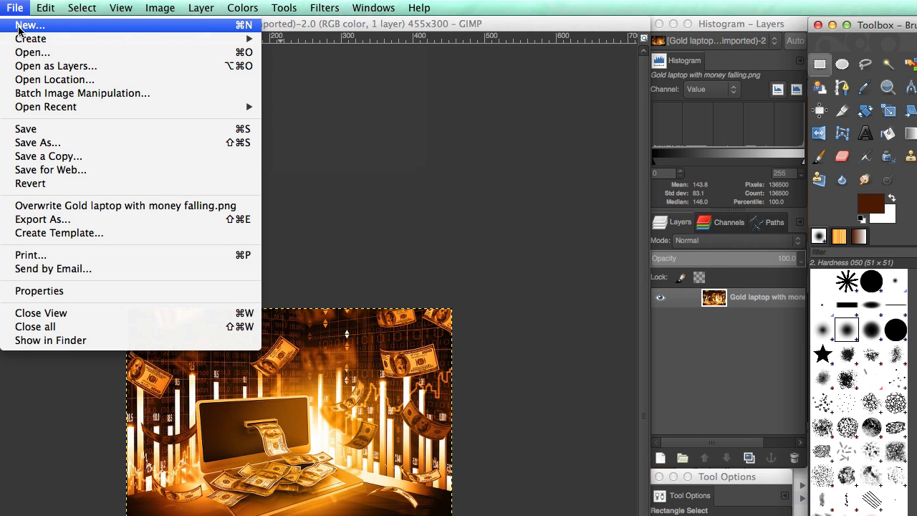
{"action": "left_click", "coordinate": [30, 25]}
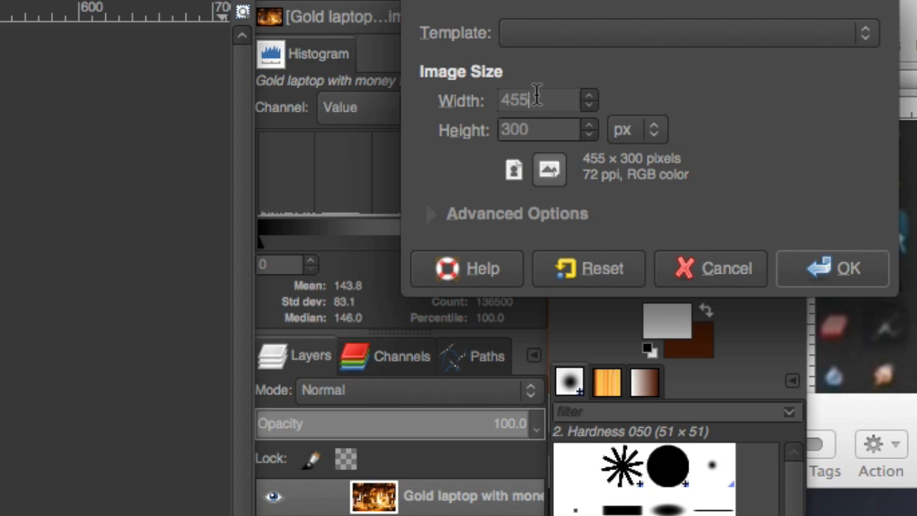
{"action": "type", "text": "600"}
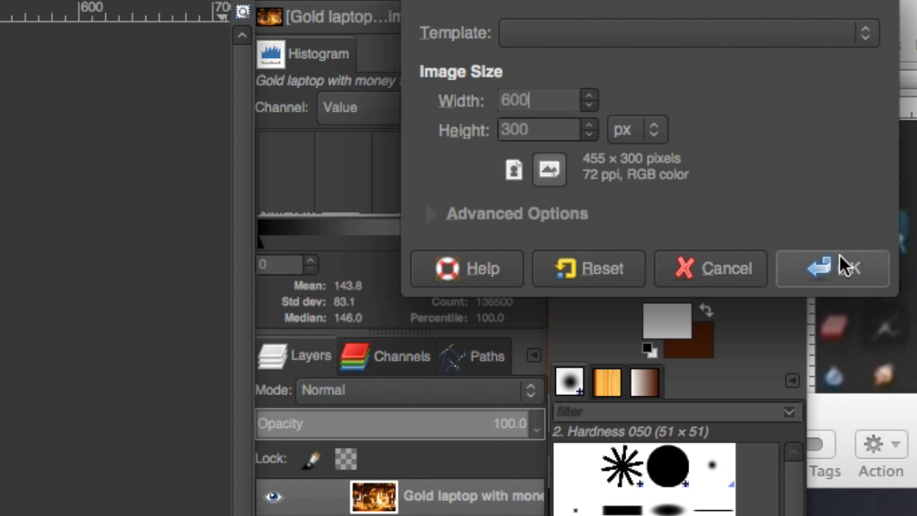
{"action": "left_click", "coordinate": [831, 267]}
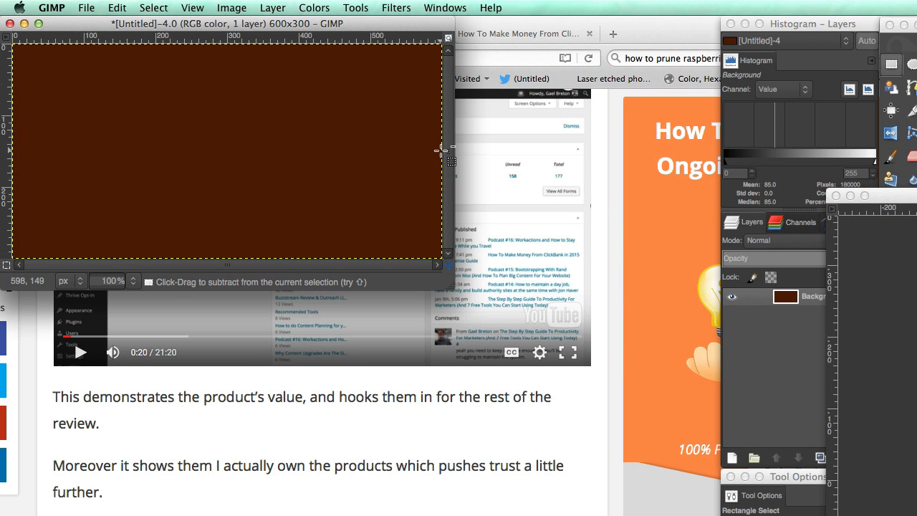
Paste the gold laptop-with-money picture onto the maroon 600×300 canvas.
{"action": "key", "text": "cmd+v"}
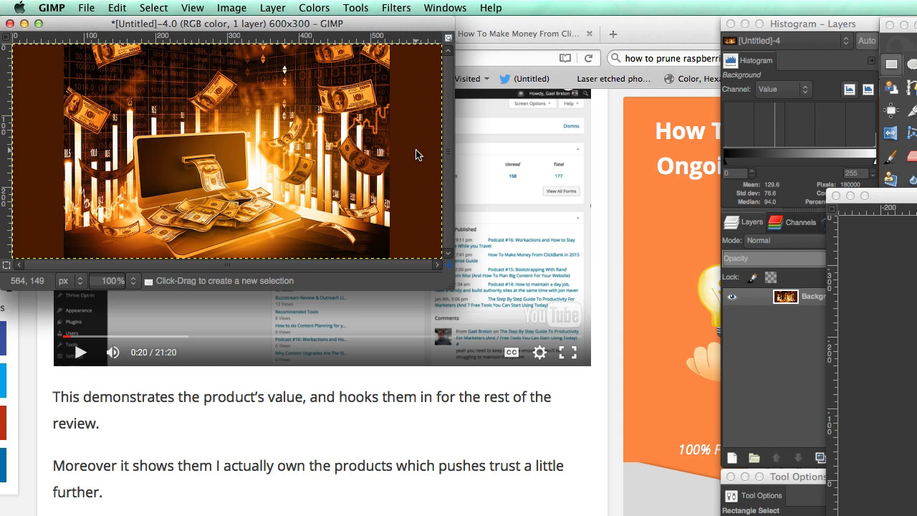
{"action": "left_click", "coordinate": [86, 8]}
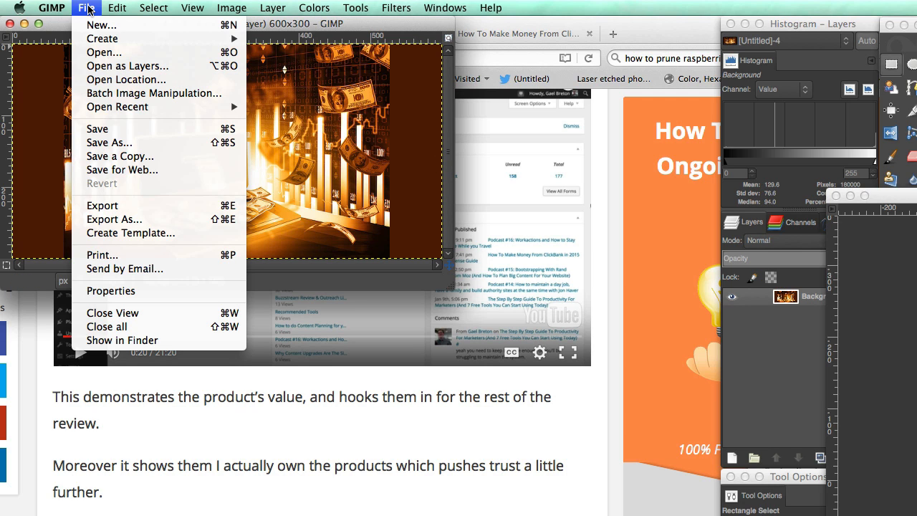
{"action": "mouse_move", "coordinate": [109, 143]}
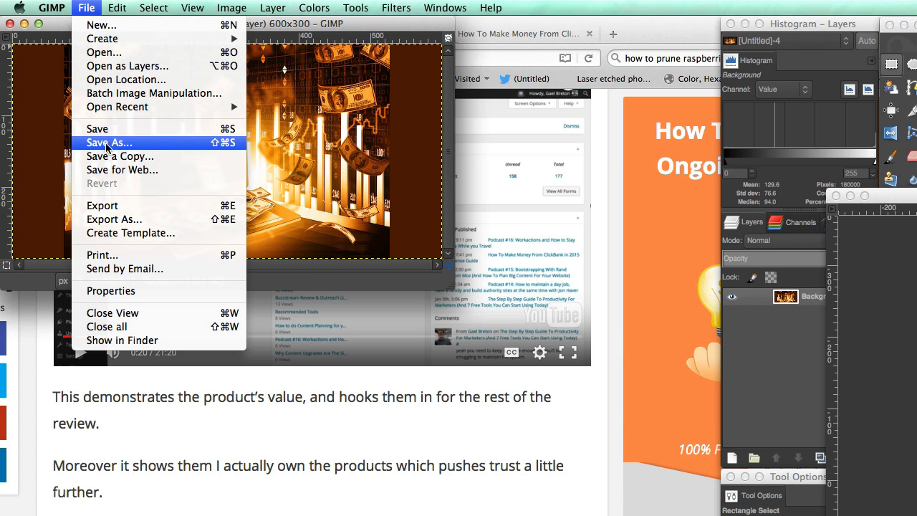
Save as 'Laptop money Twitter' and export it as PNG to Pictures.
{"action": "left_click", "coordinate": [109, 143]}
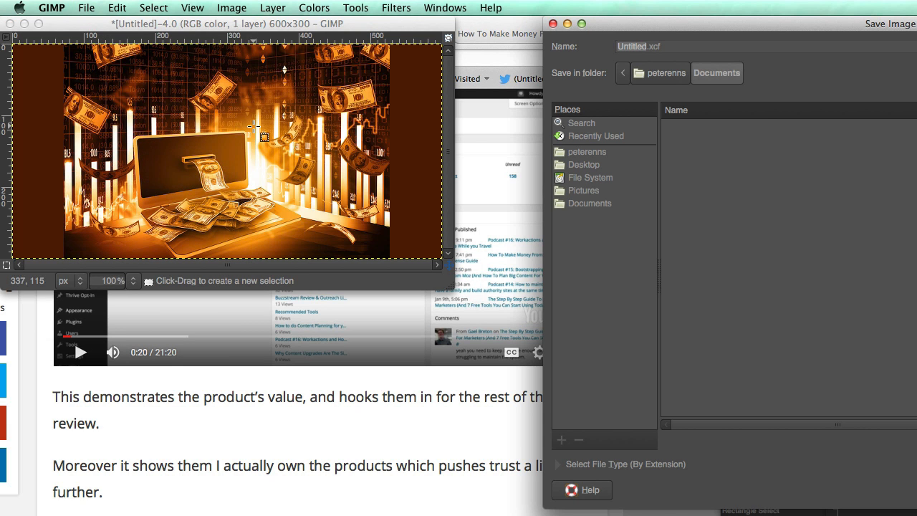
{"action": "type", "text": "Laptop mon"}
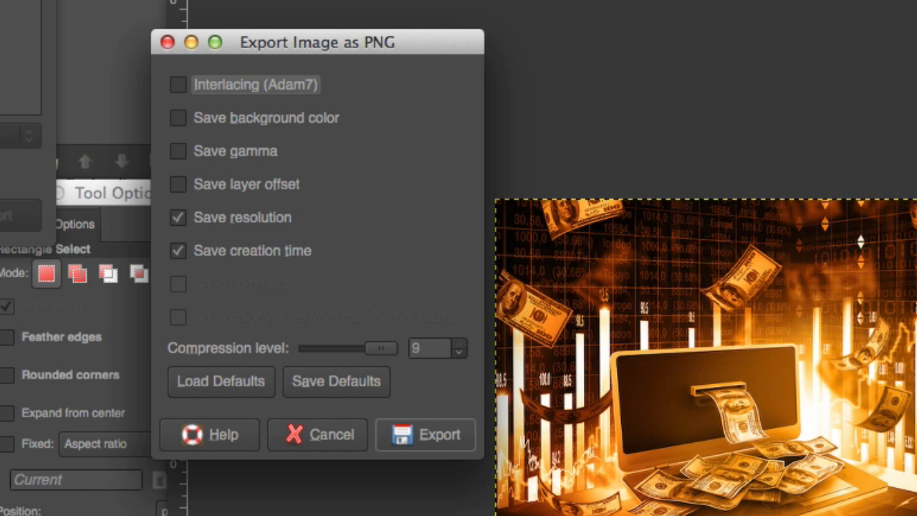
{"action": "left_click", "coordinate": [425, 434]}
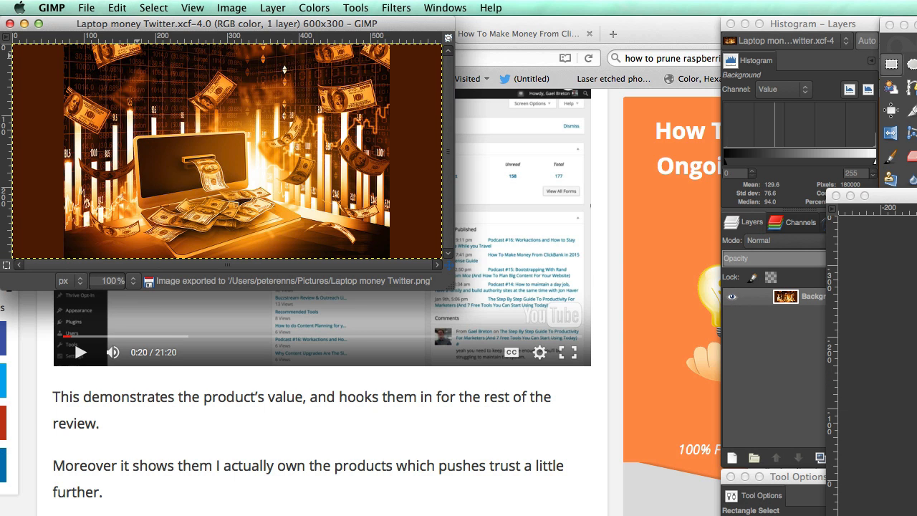